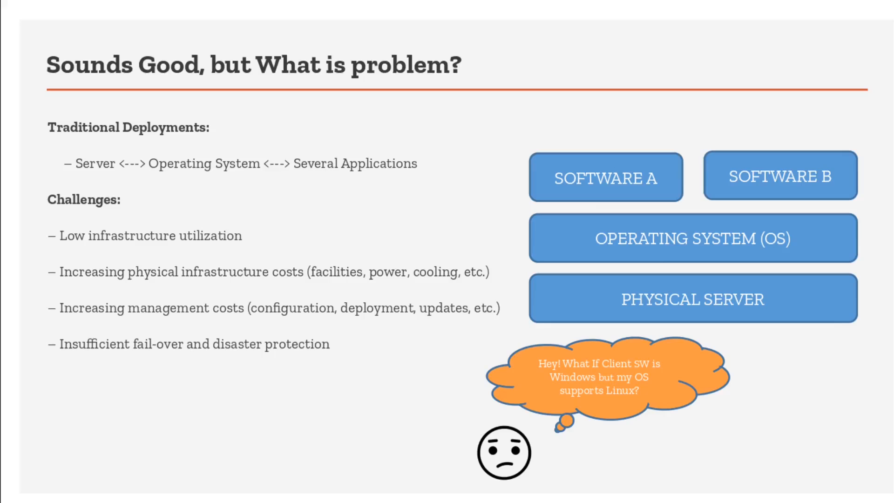
Advance to the 'So.. What is Solution ?' slide with the layered virtualization diagram
key(Right)
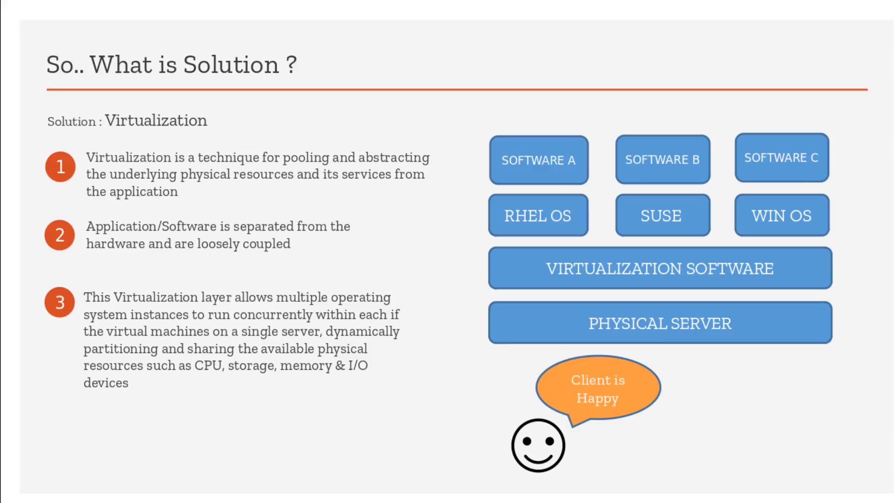
Advance to the 'How is this different to NFV?' slide
key(right)
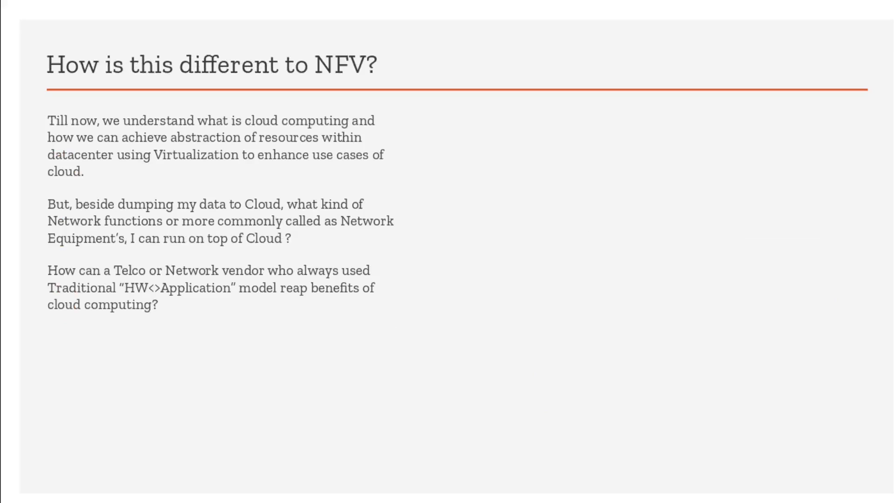